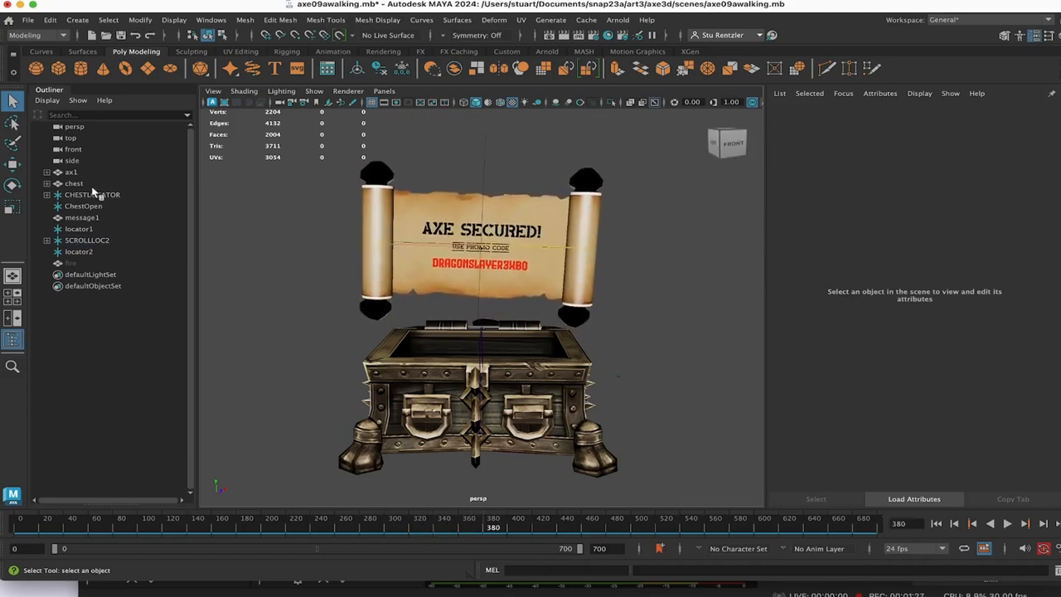
Select the chest, locator, message and scroll objects and export them as FBX 'treasure' with animation and skins.
left_click(83, 205)
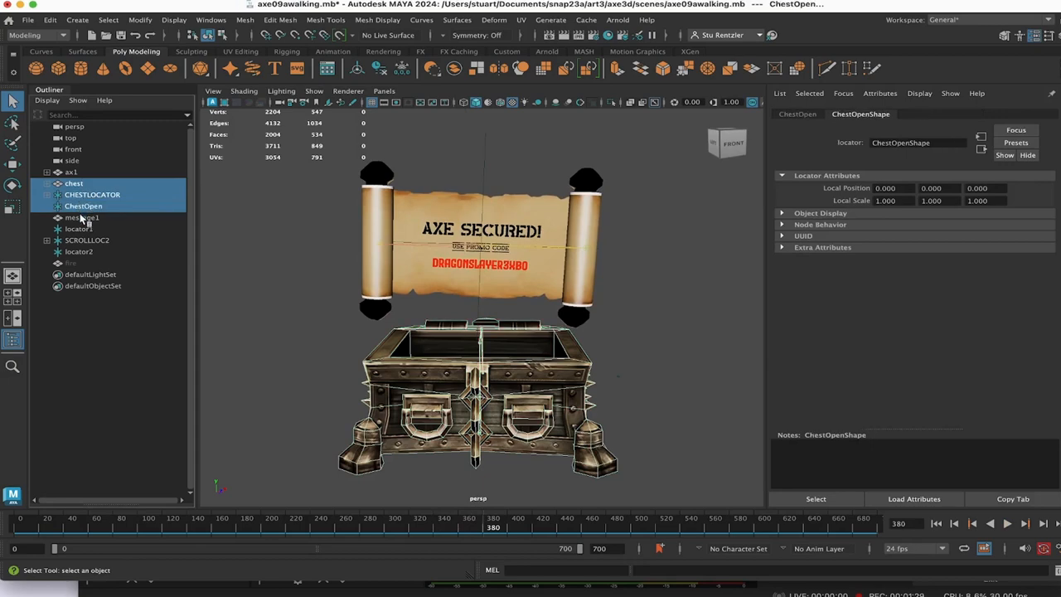
left_click(86, 238)
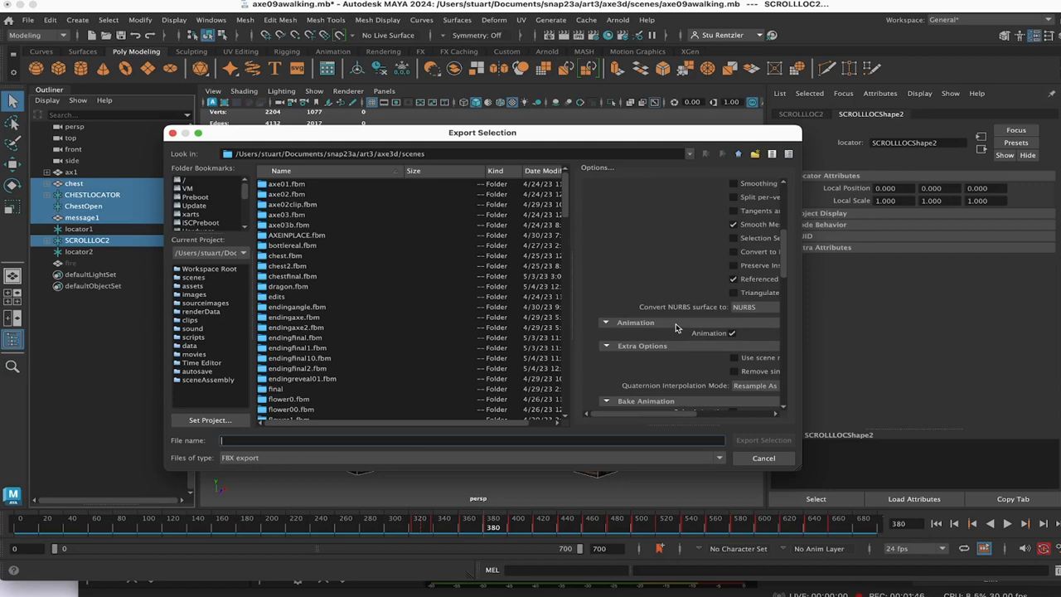
mouse_move(696, 334)
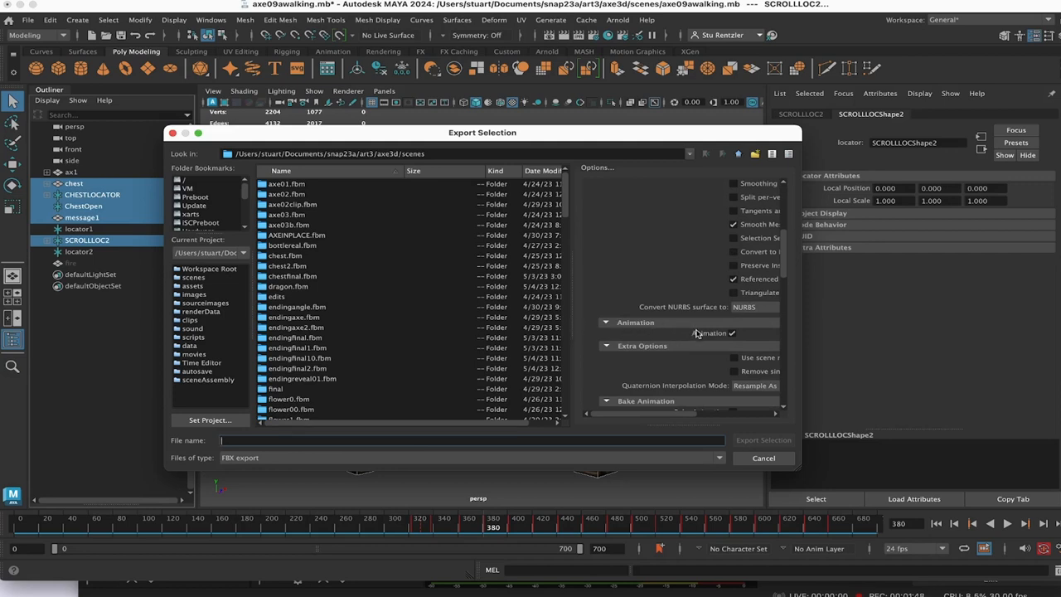
scroll("down", 3)
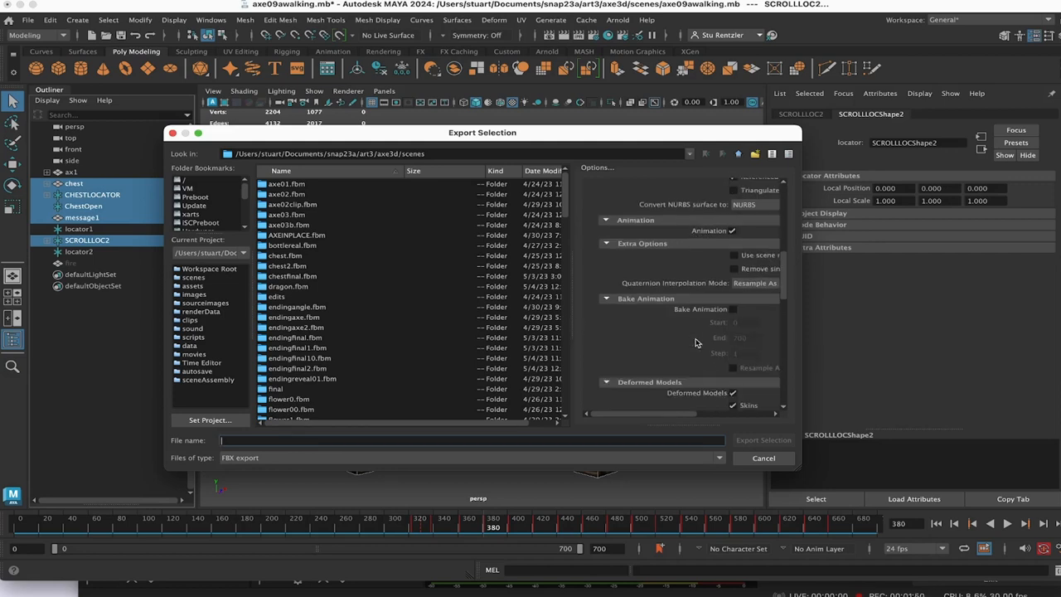
scroll("down", 3)
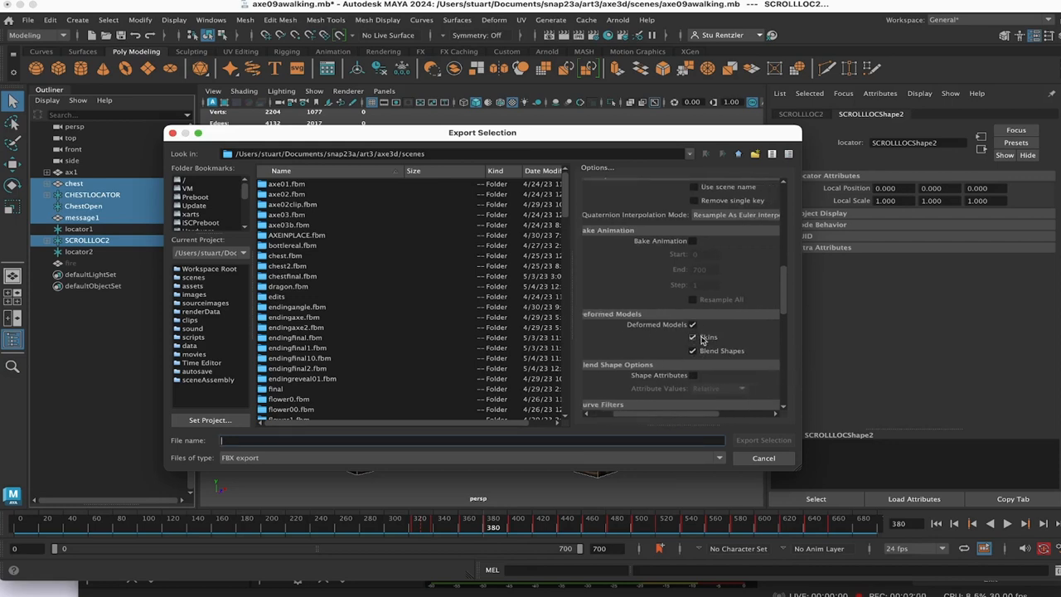
type("treasure")
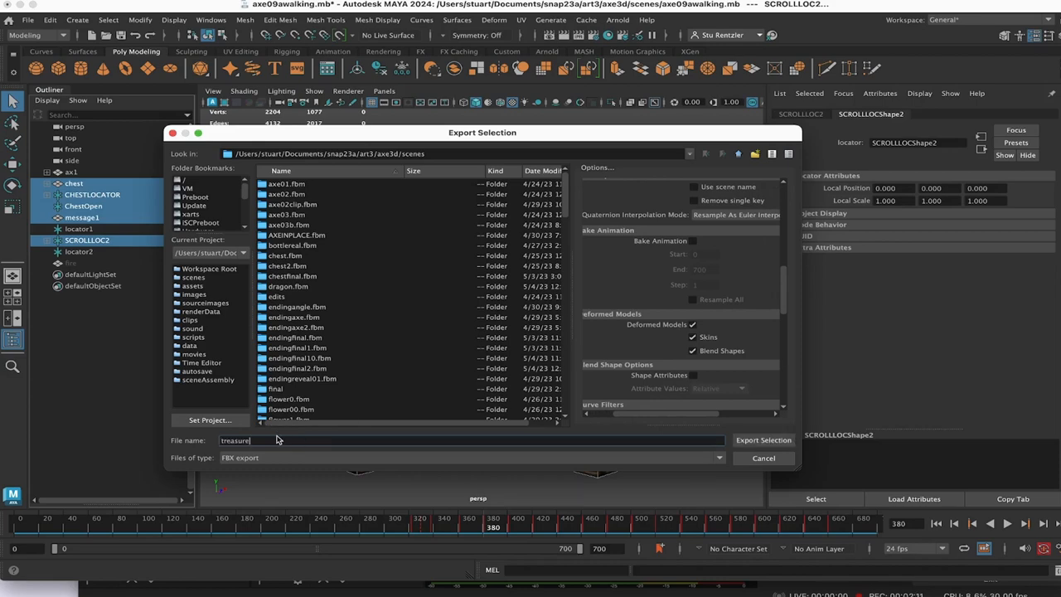
mouse_move(809, 421)
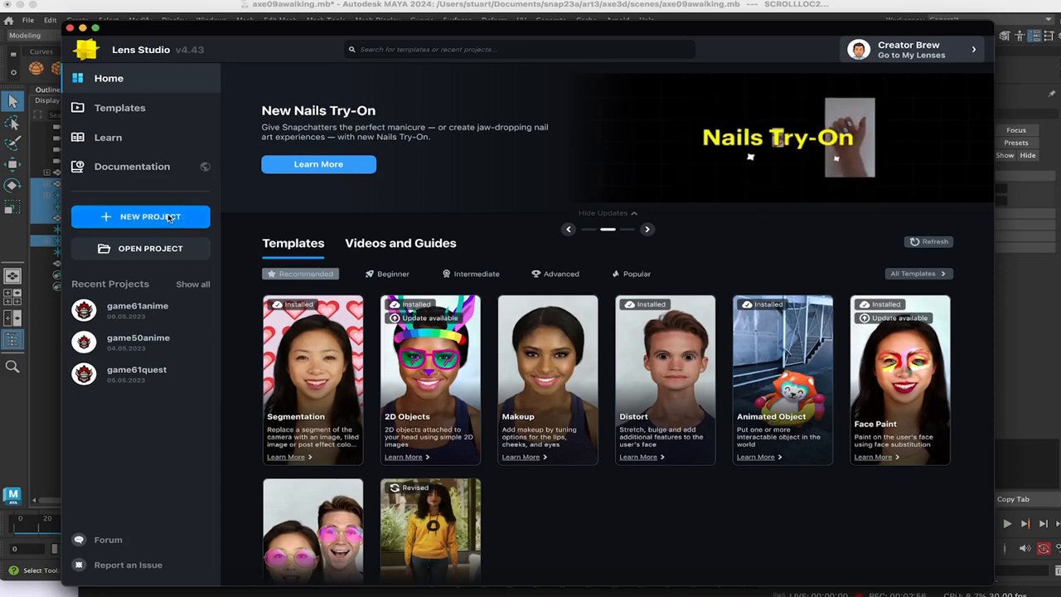
Start a new blank project from the Lens Studio home screen.
left_click(140, 215)
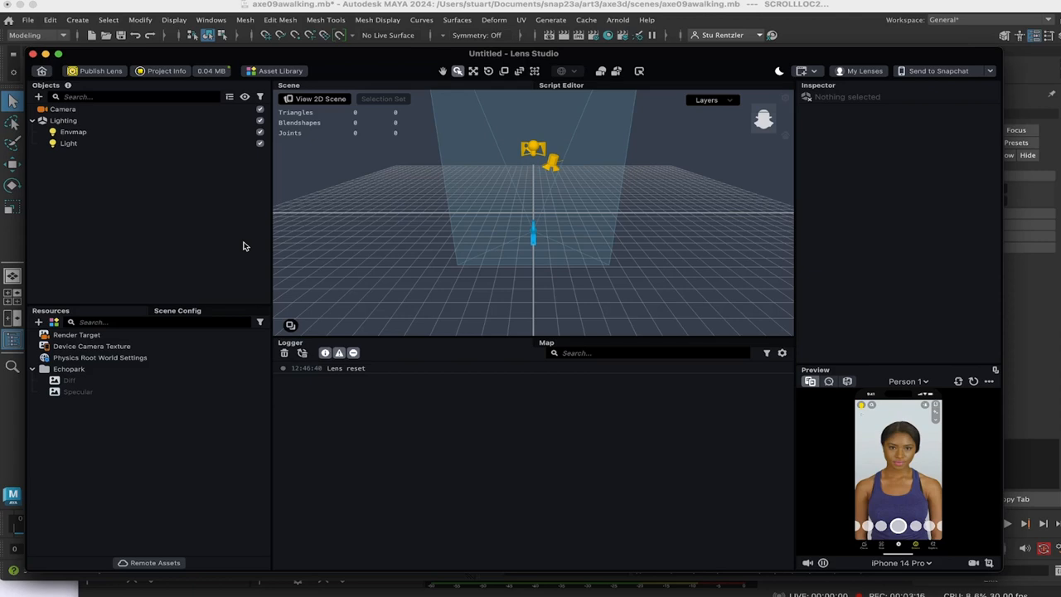
mouse_move(131, 191)
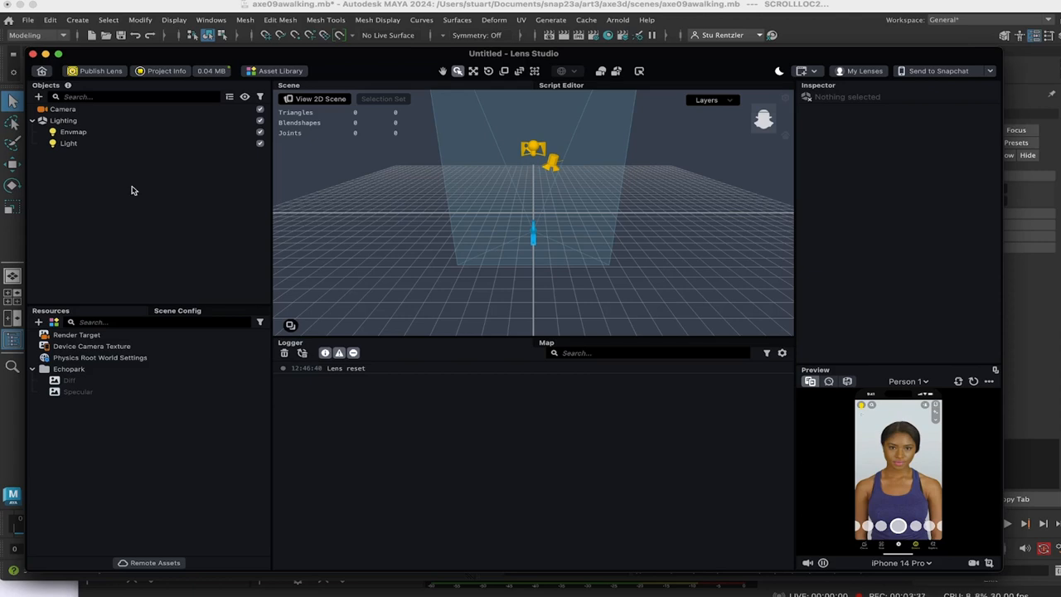
Focus the Objects panel of the freshly loaded Untitled project.
left_click(76, 335)
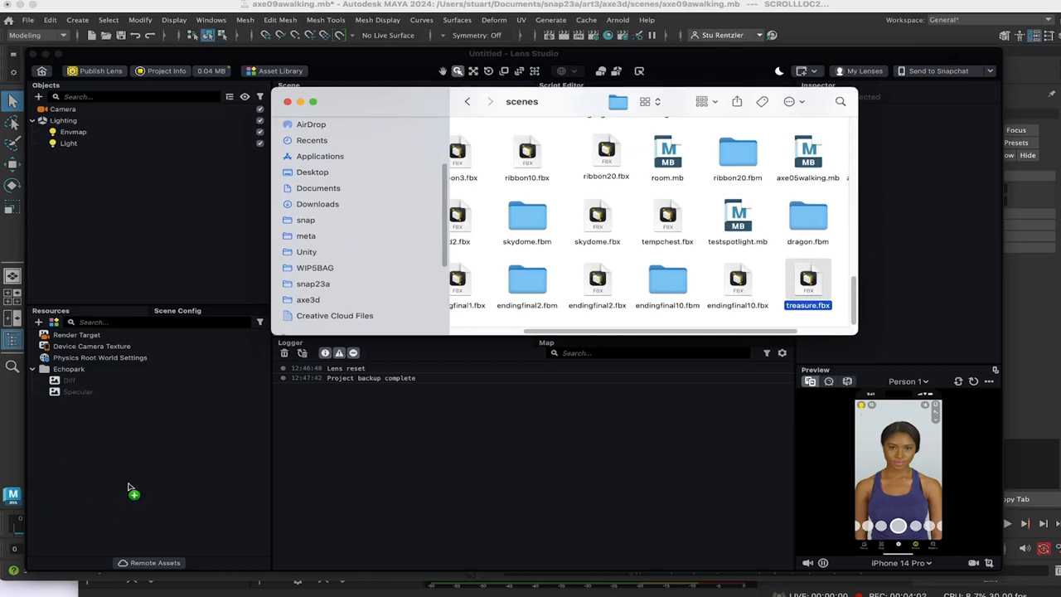
Import treasure.fbx into the project with the default FBX import options.
double_click(807, 282)
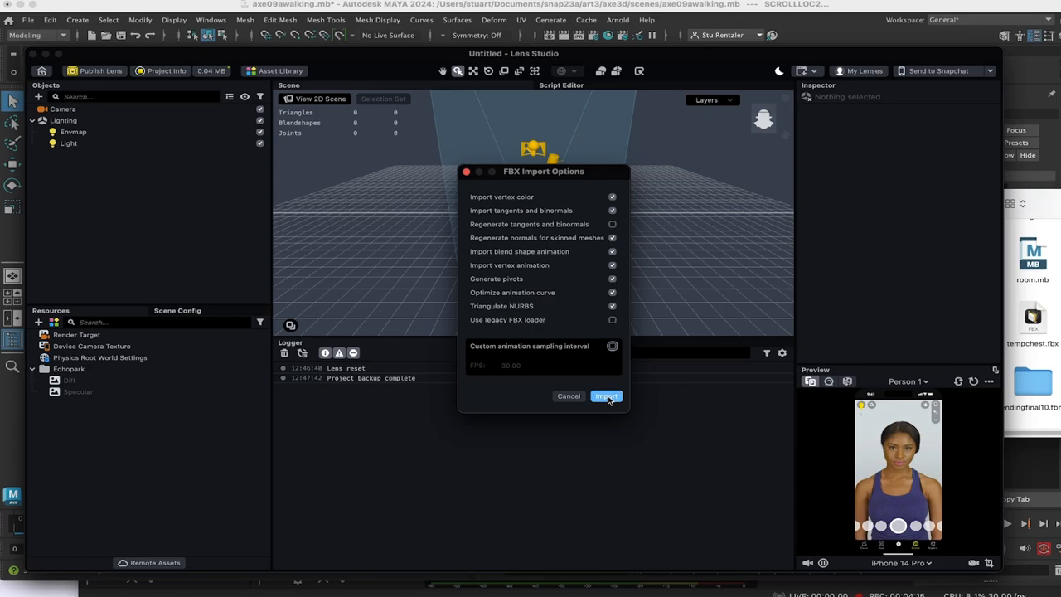
left_click(607, 394)
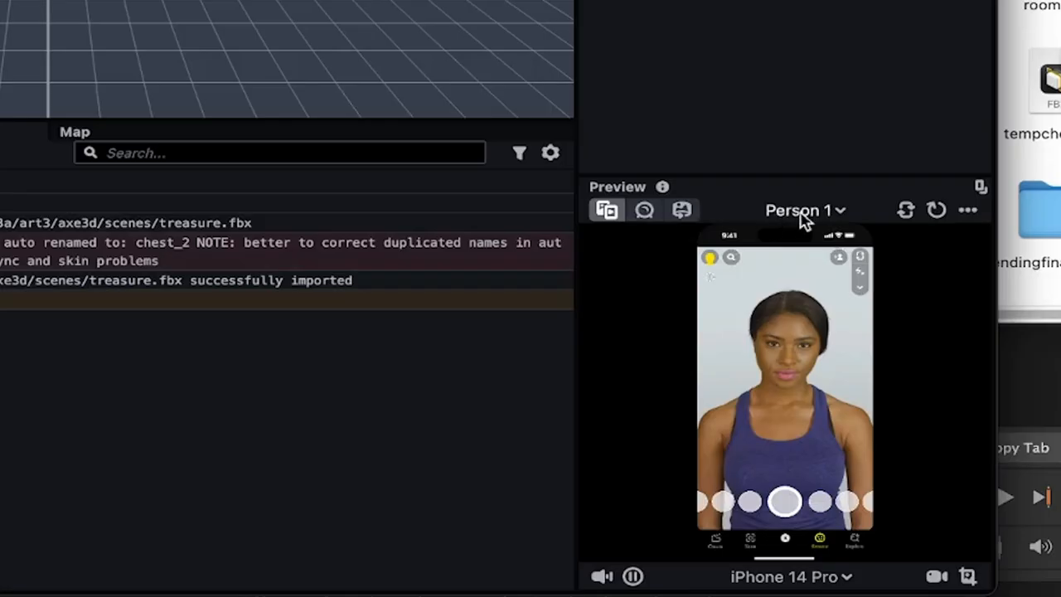
Switch the preview video and flip to the back-camera Beach scene.
left_click(799, 209)
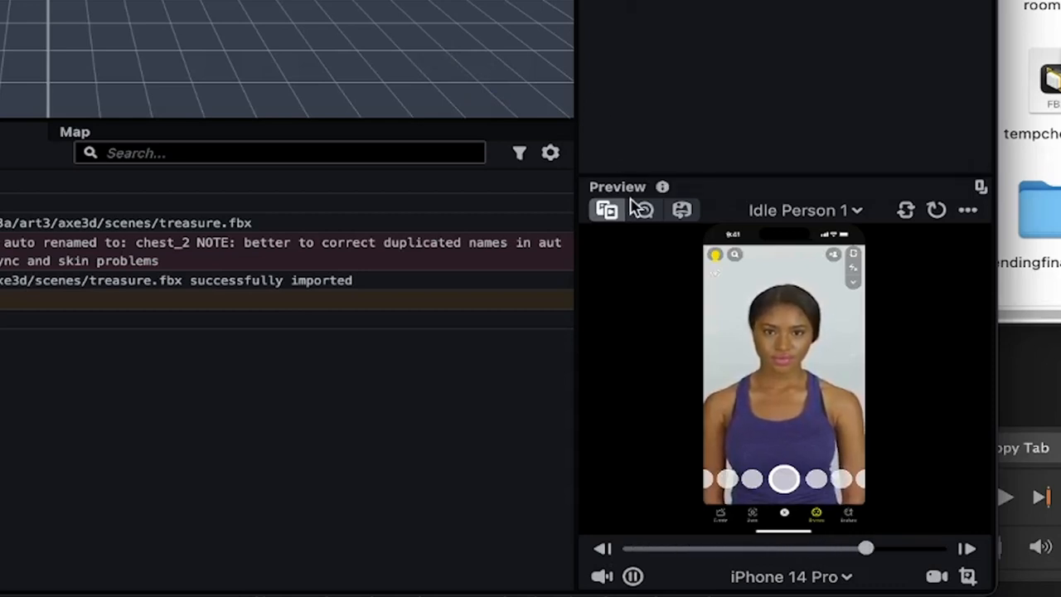
left_click(905, 209)
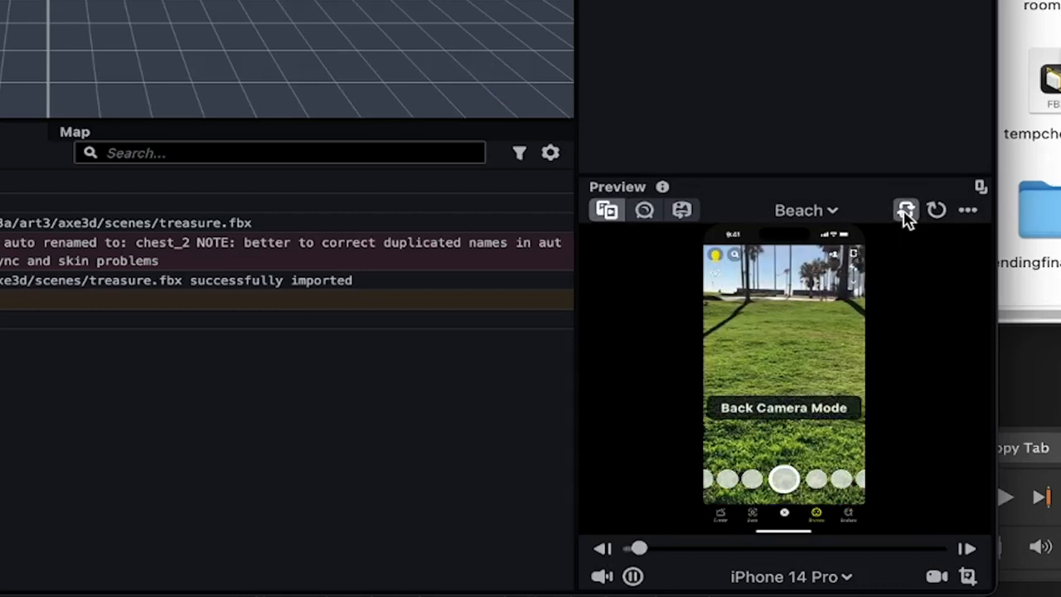
left_click(905, 209)
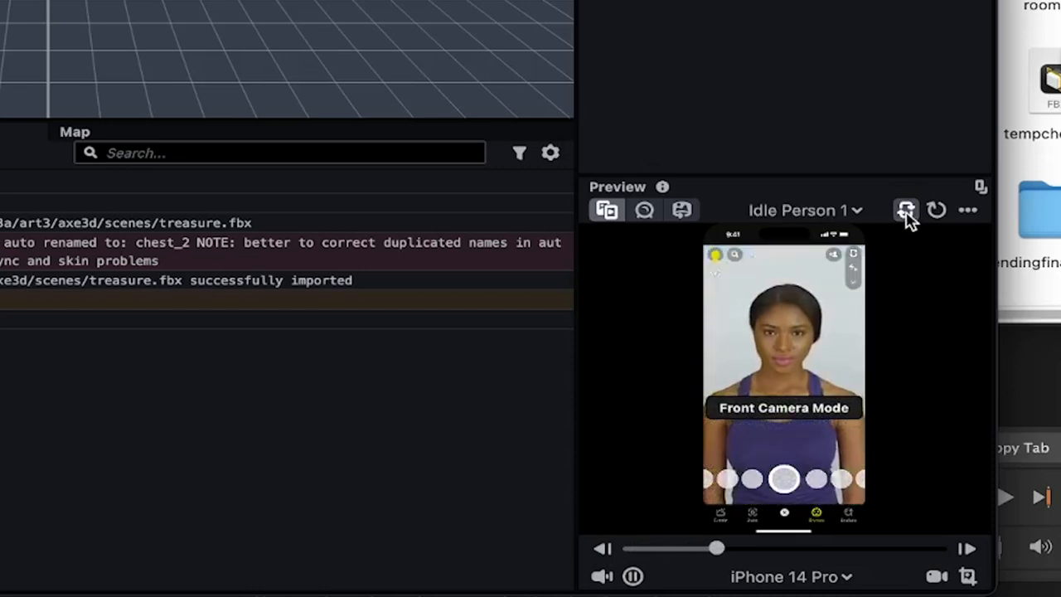
left_click(905, 209)
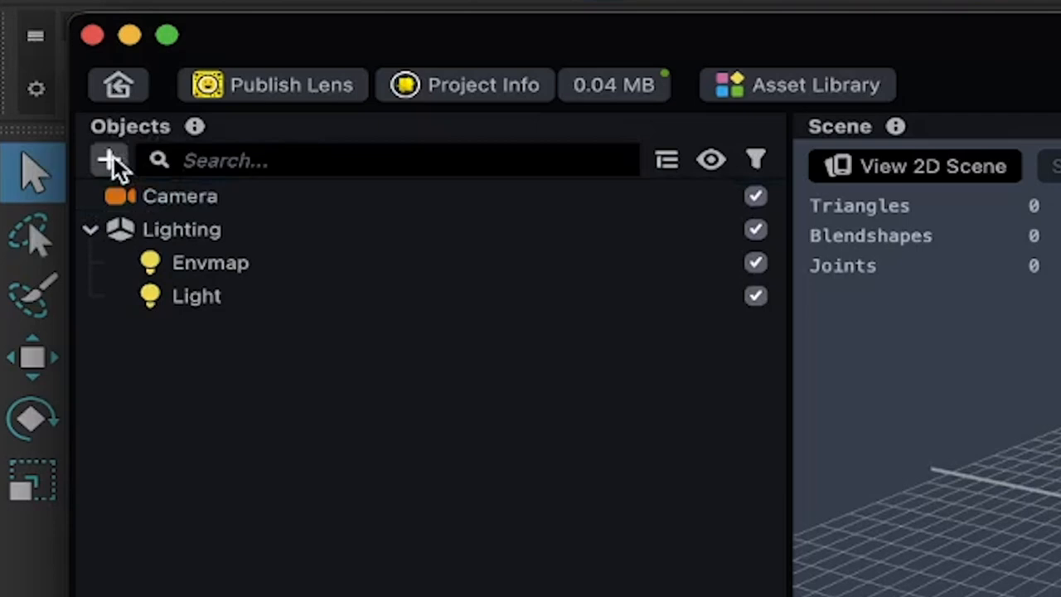
Add a Box mesh object to the scene, then delete it from the Objects panel.
left_click(110, 159)
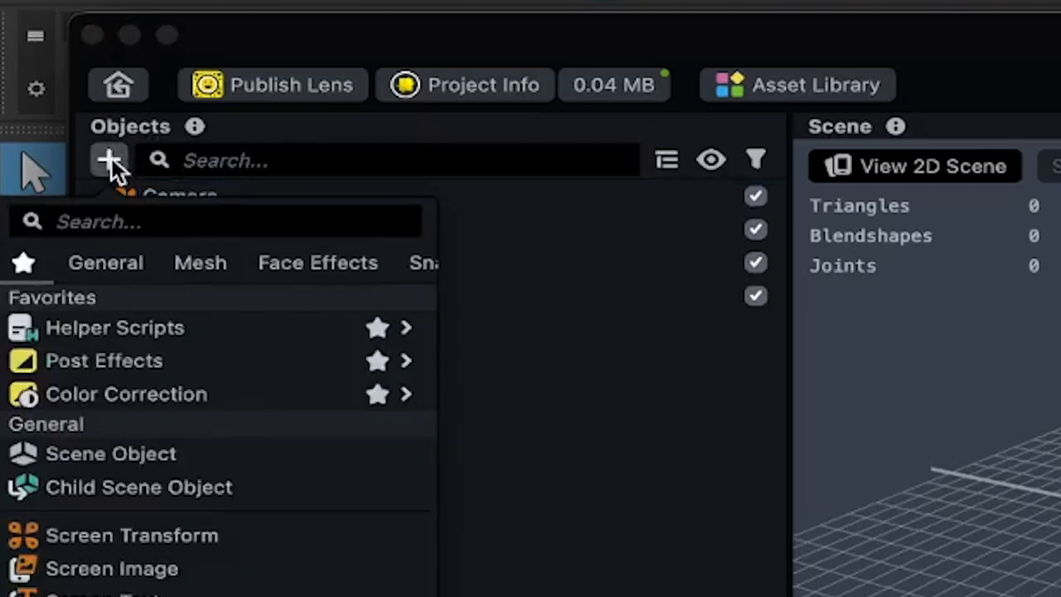
mouse_move(202, 269)
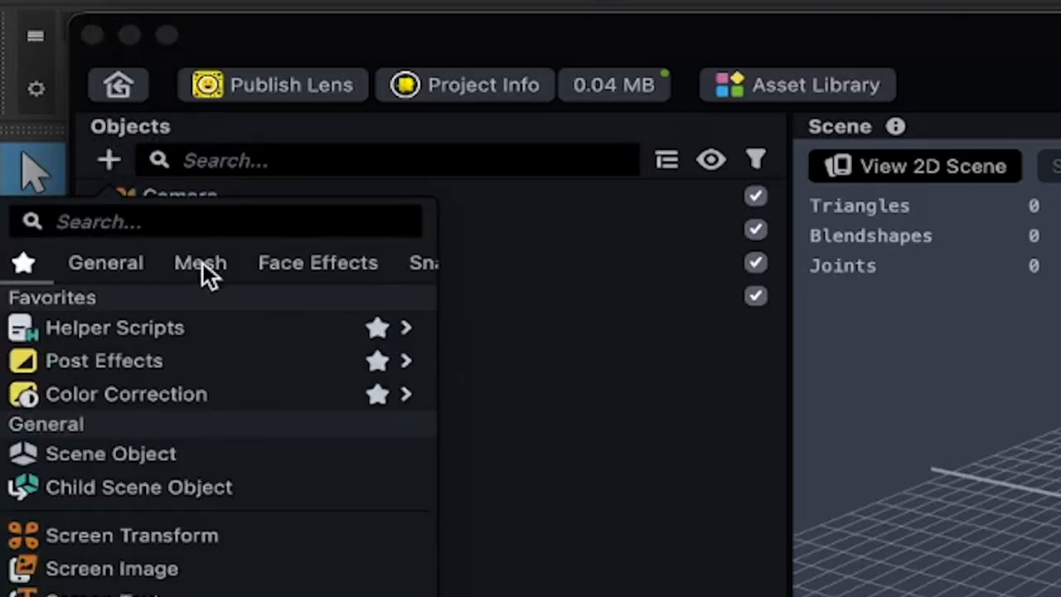
left_click(198, 262)
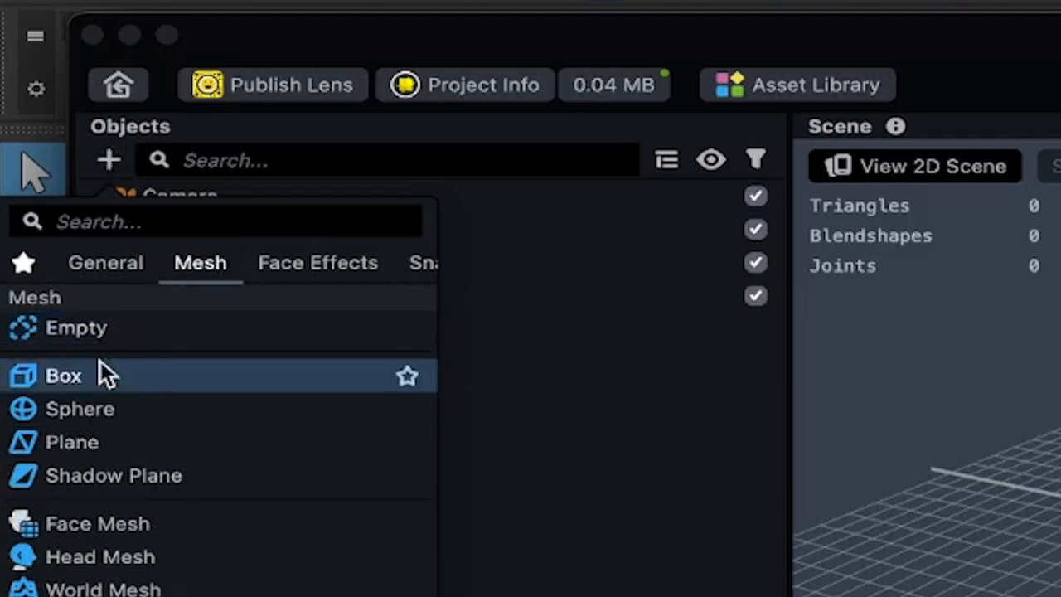
left_click(63, 375)
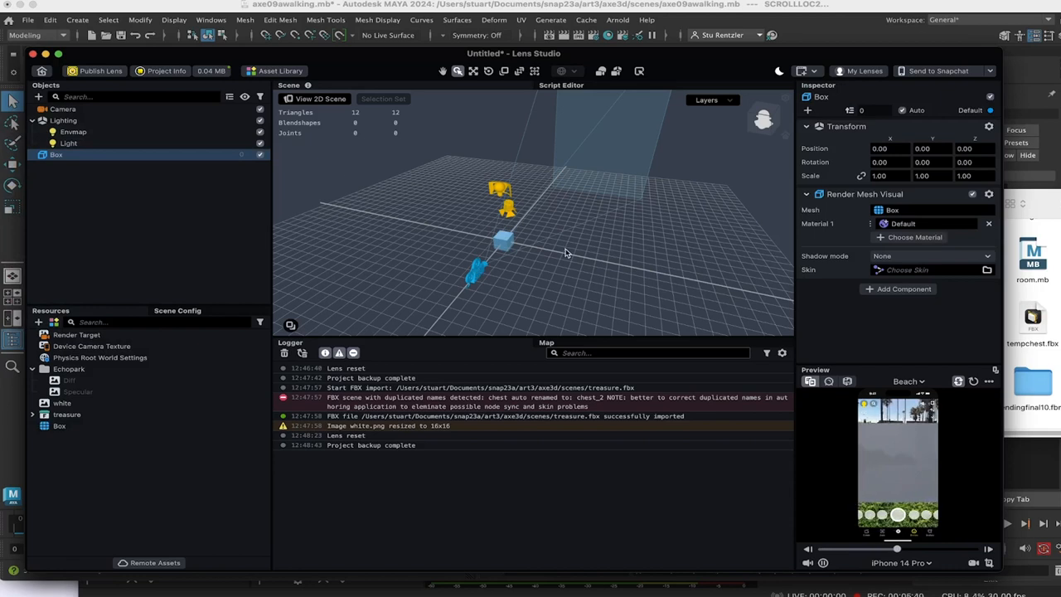
left_click(57, 156)
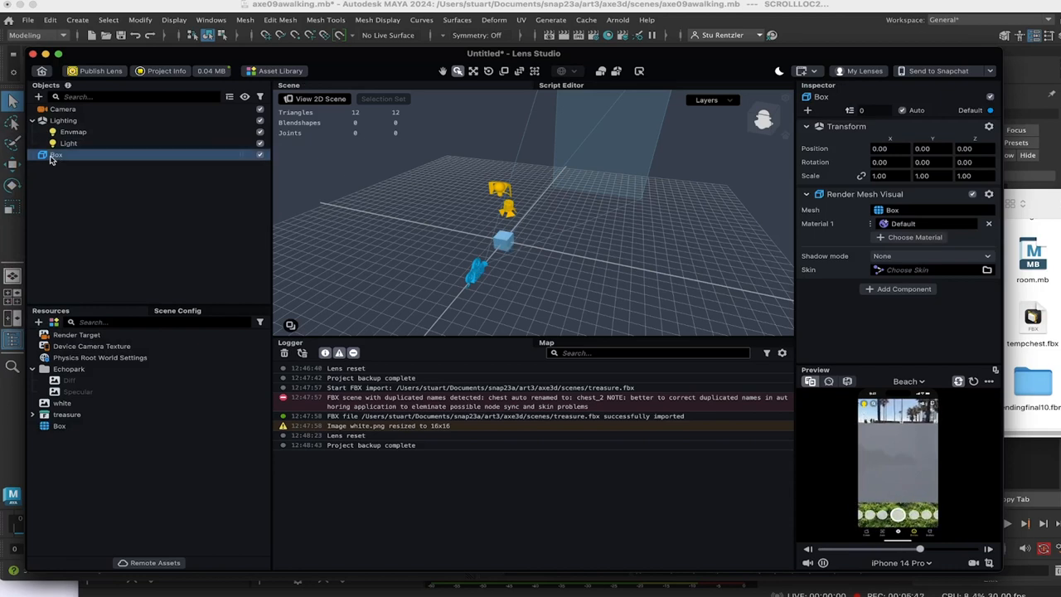
right_click(56, 155)
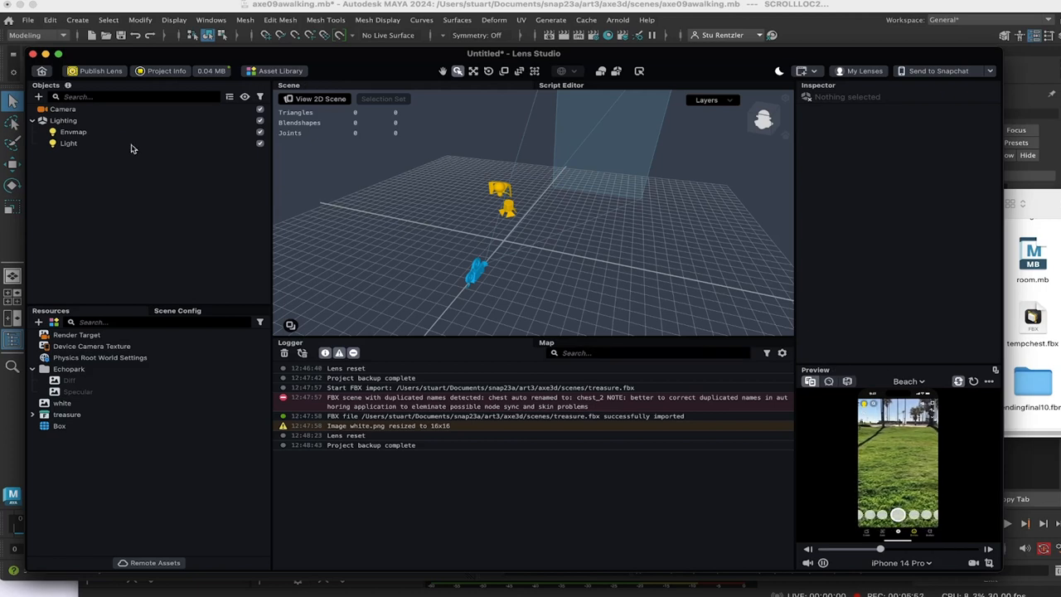
Inspect the imported treasure resource and its contents in the Resources panel.
left_click(60, 424)
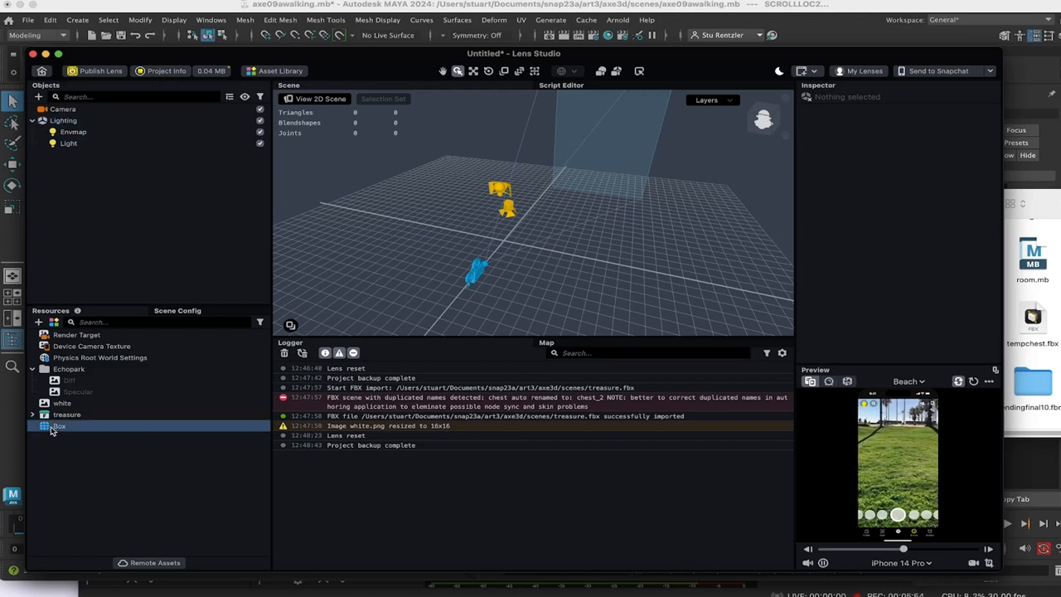
left_click(67, 415)
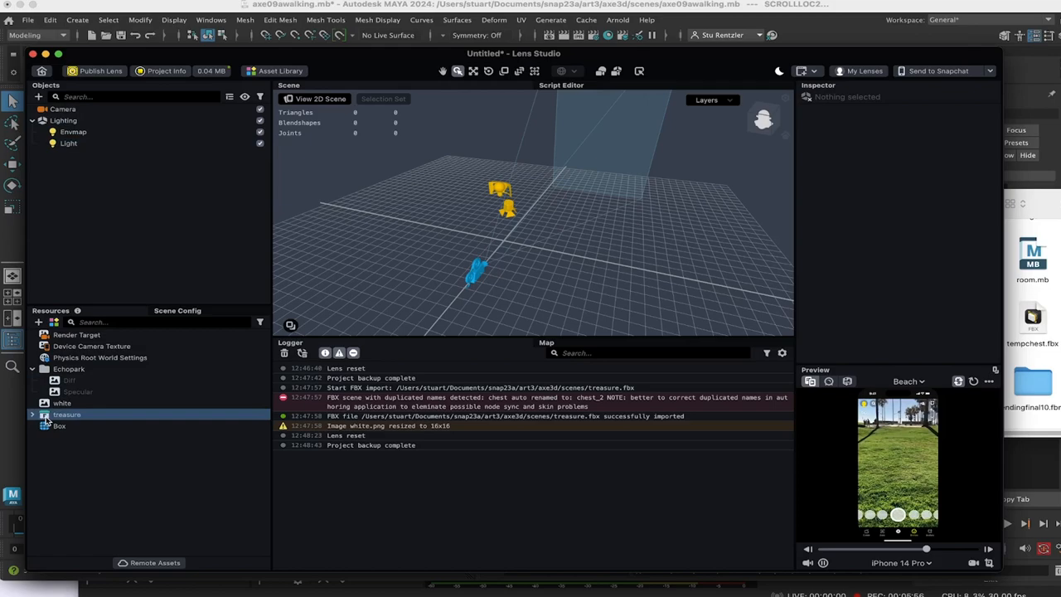
left_click(59, 424)
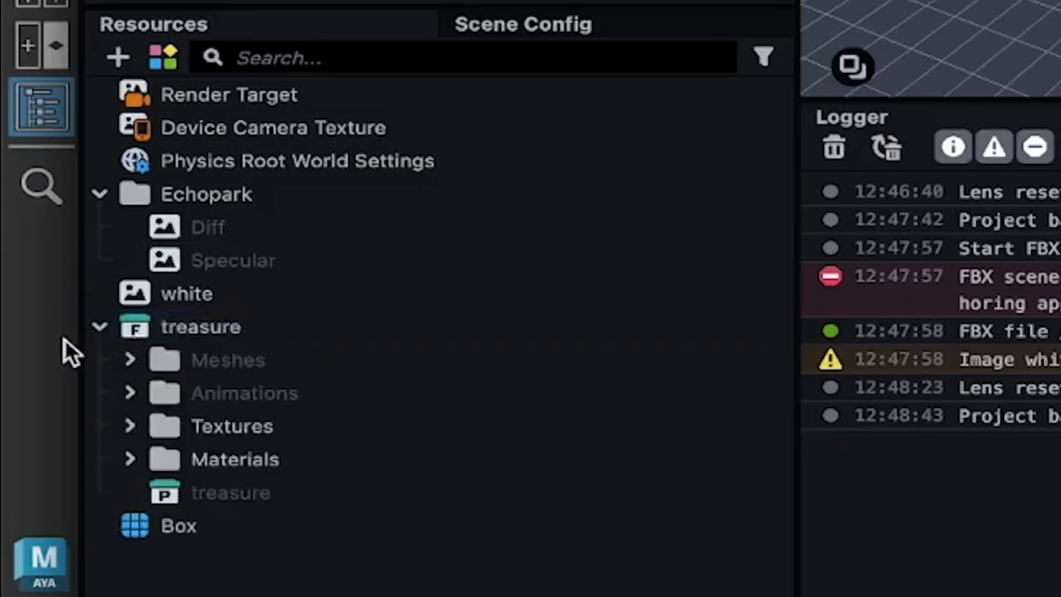
left_click(232, 425)
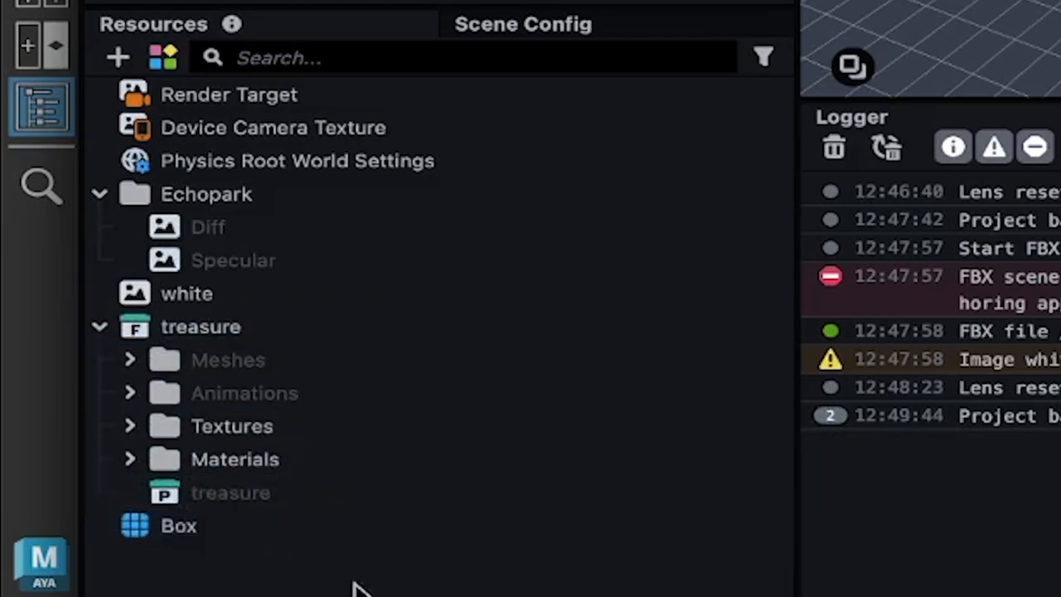
left_click(230, 493)
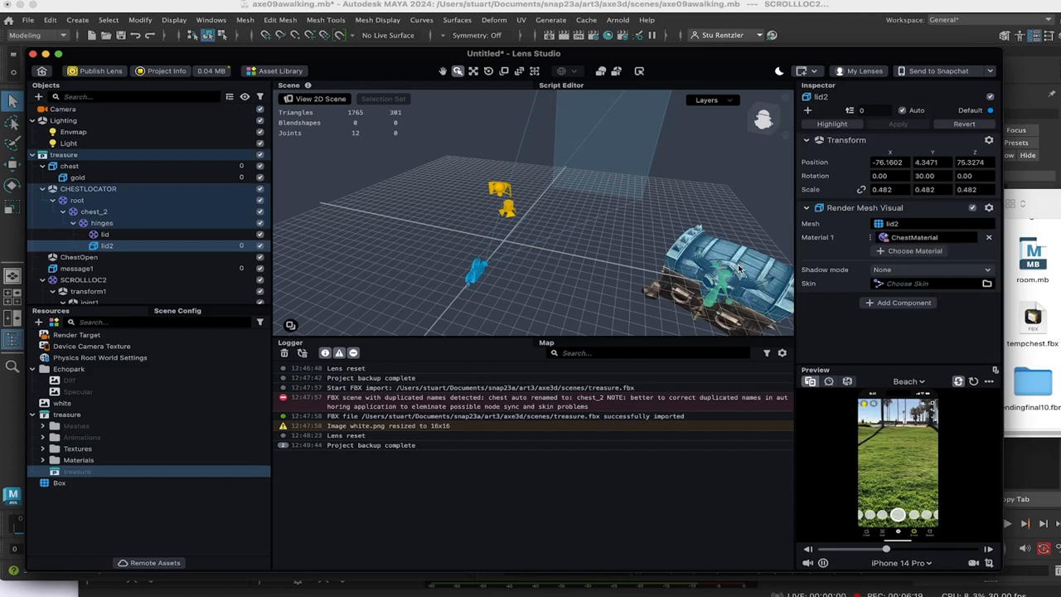
Collapse the treasure object's children and show its Animation Mixer in the Inspector.
left_click(33, 156)
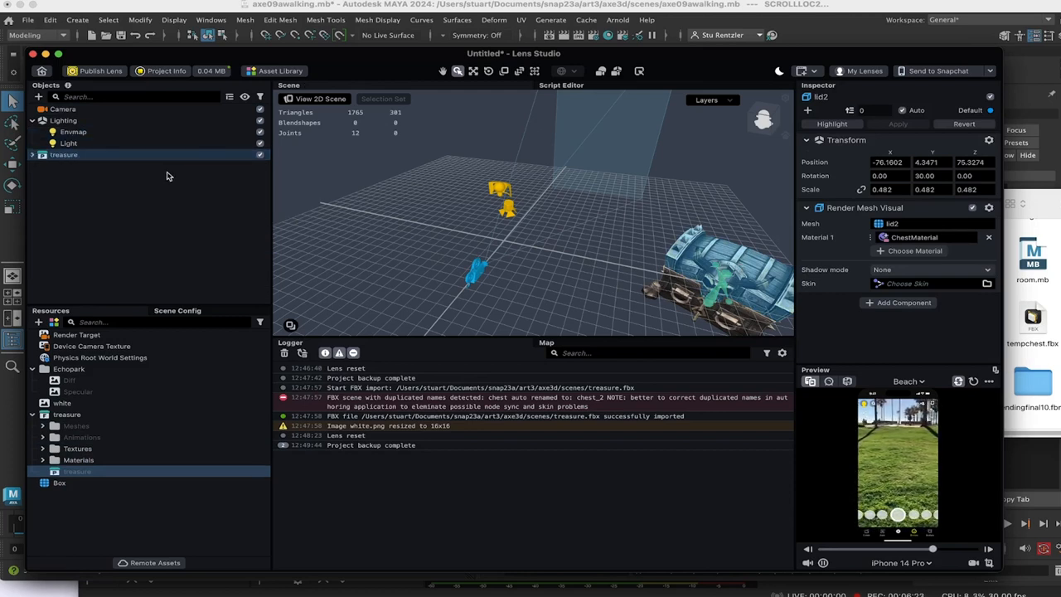
left_click(63, 154)
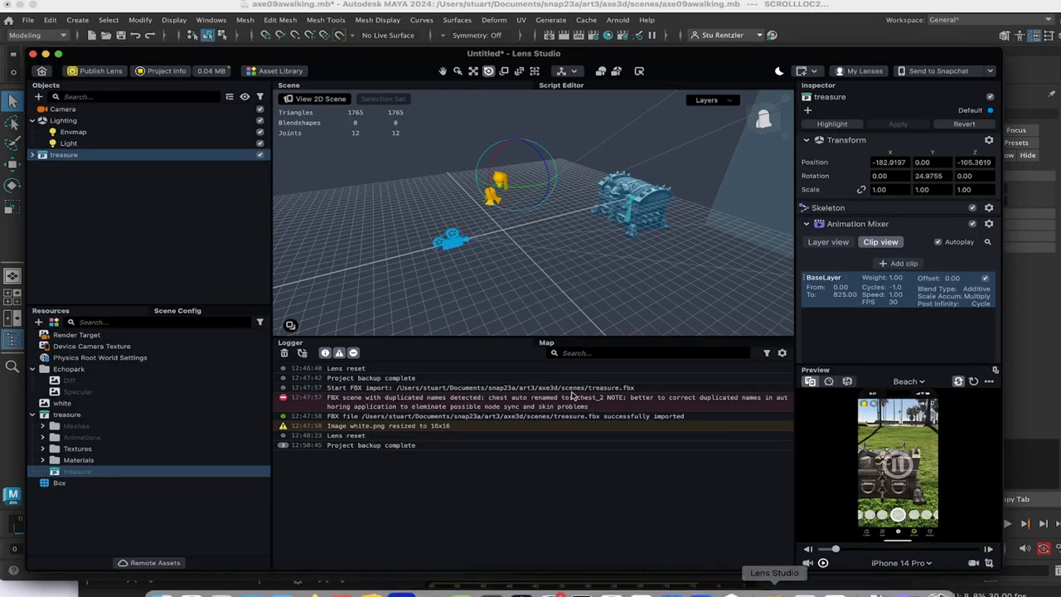
Set the BaseLayer clip to 24 FPS, playing from frame 300 to 660.
double_click(63, 155)
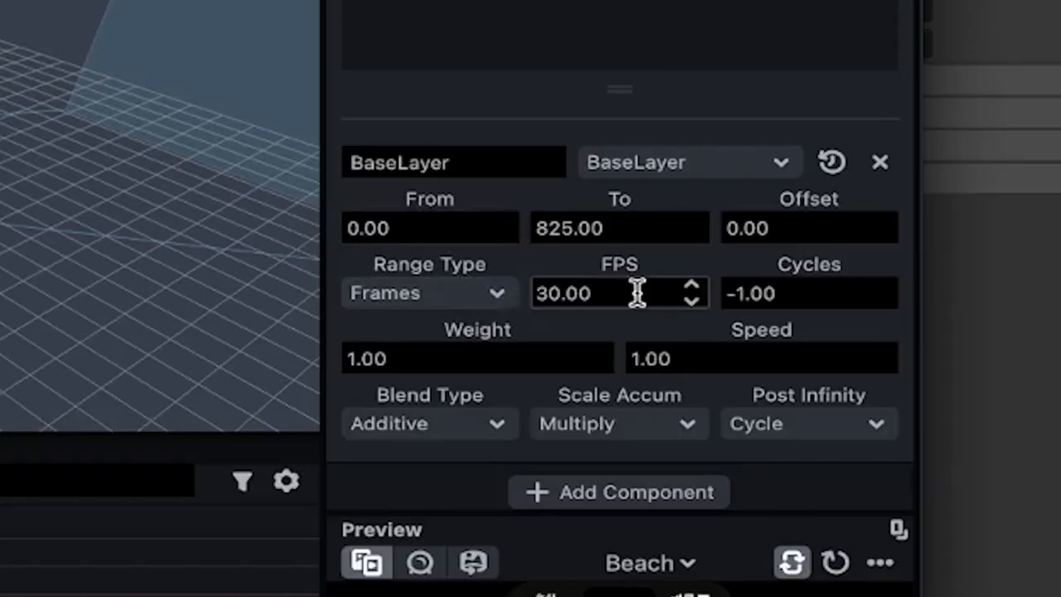
type("24.00")
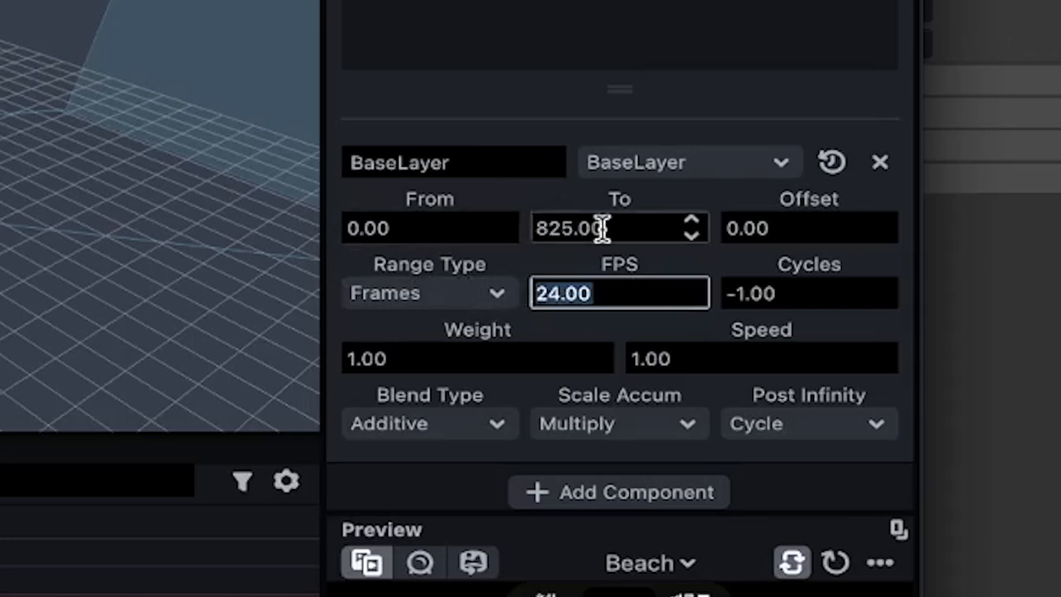
type("66")
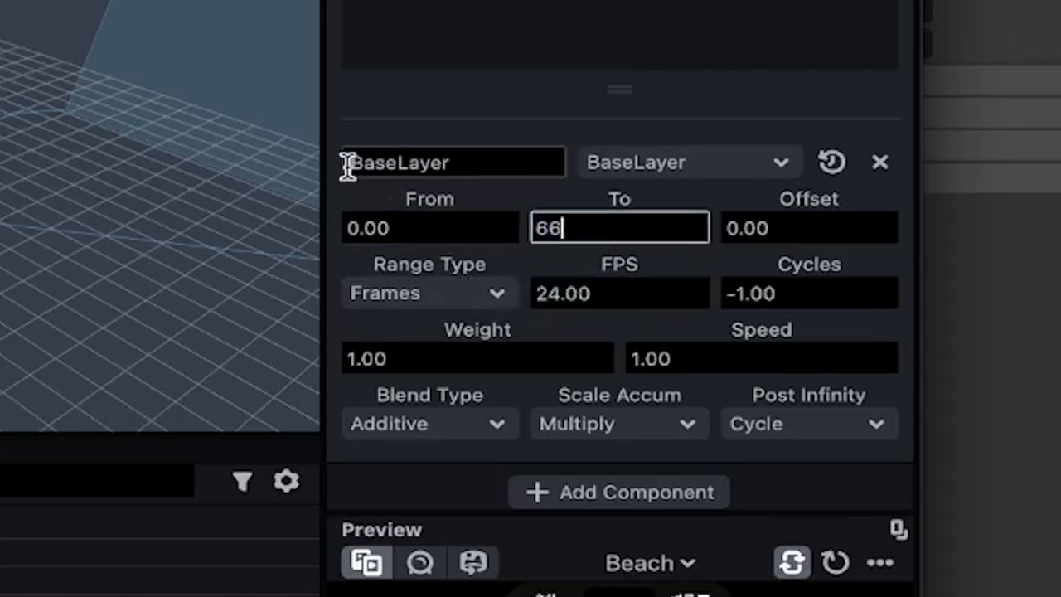
left_click(429, 228)
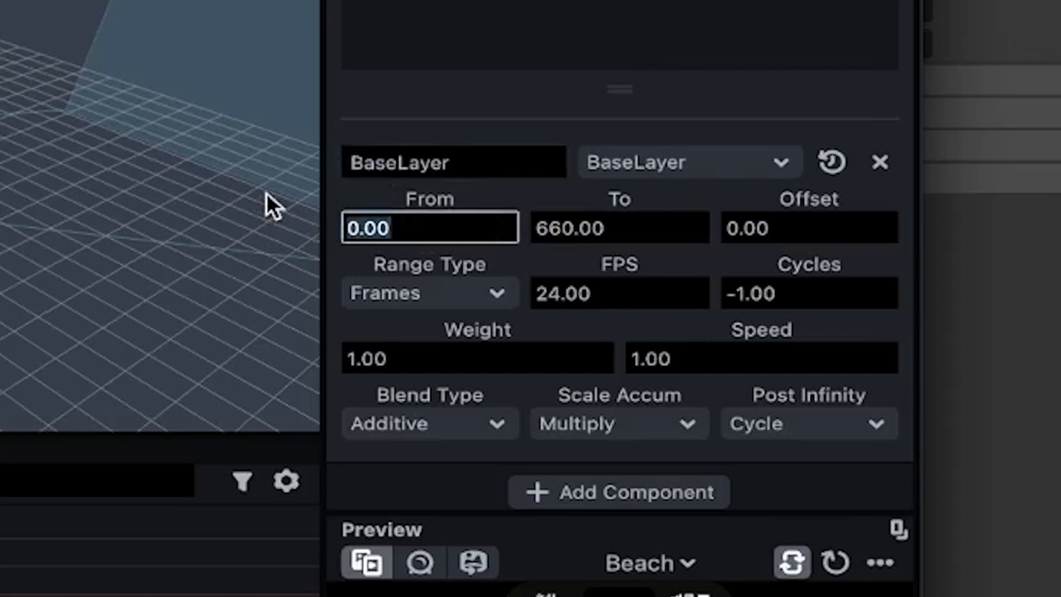
type("300.00")
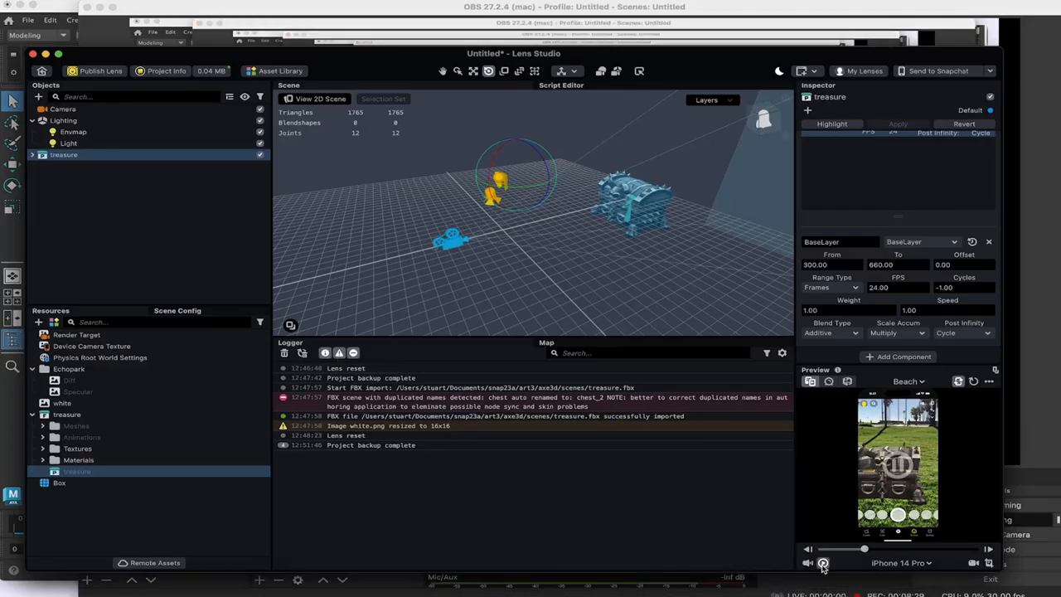
Add a Device Tracking component to the Camera via the component picker filtered by 'tr'.
left_click(822, 563)
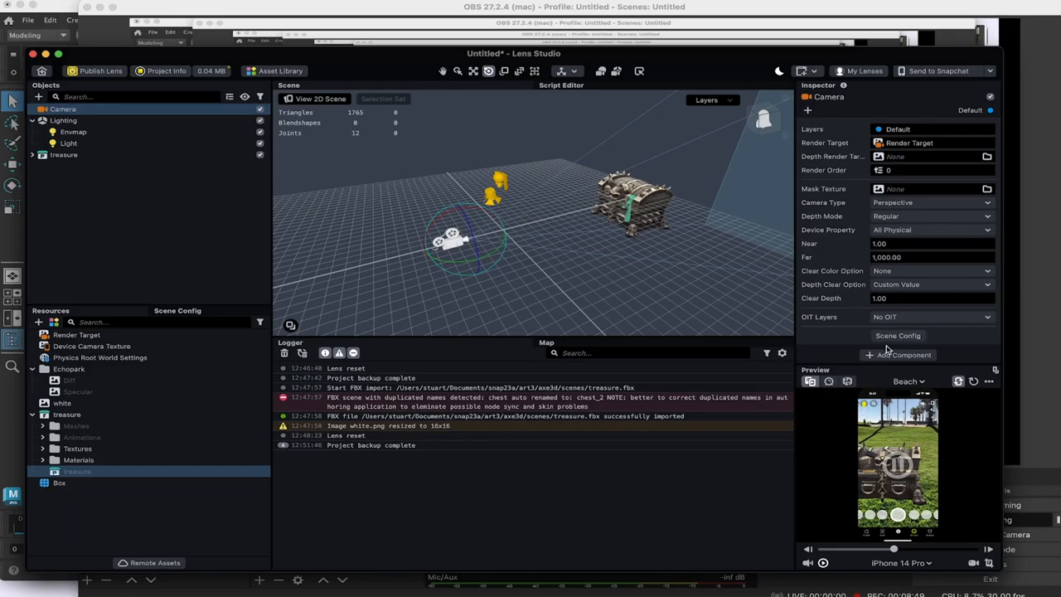
left_click(896, 355)
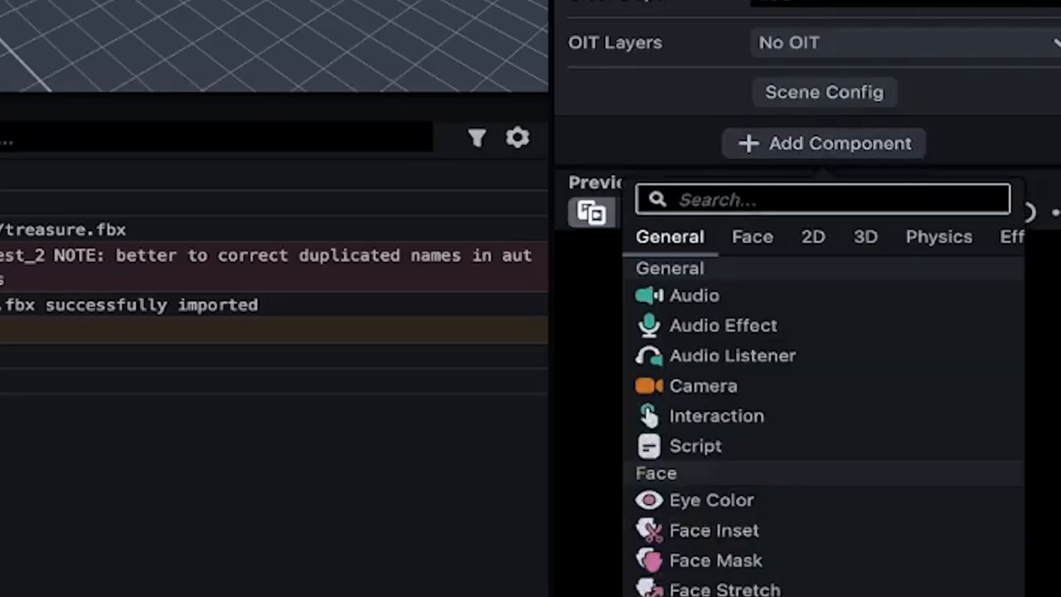
type("tr")
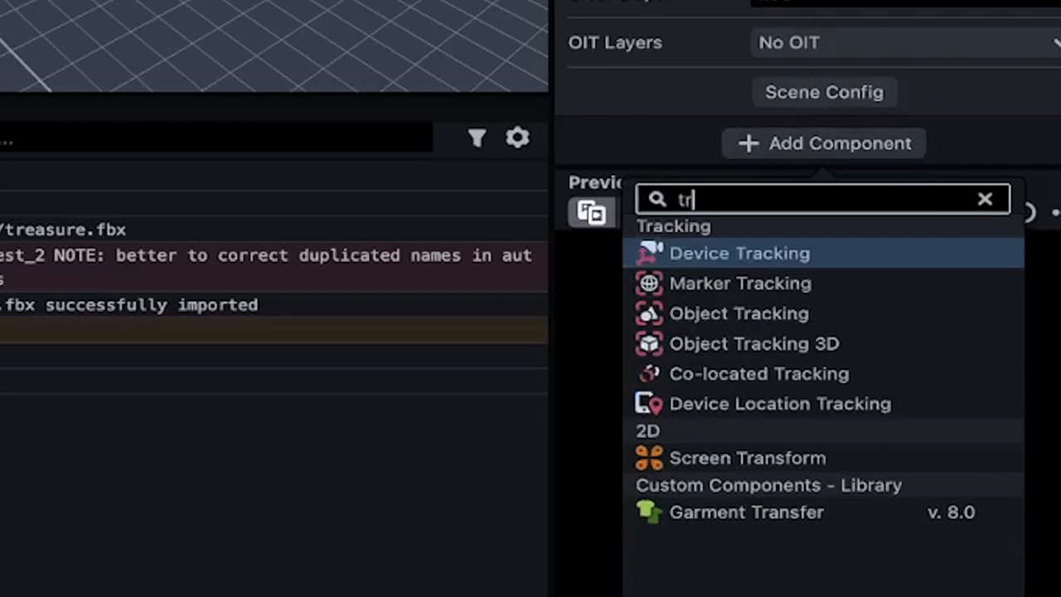
mouse_move(779, 265)
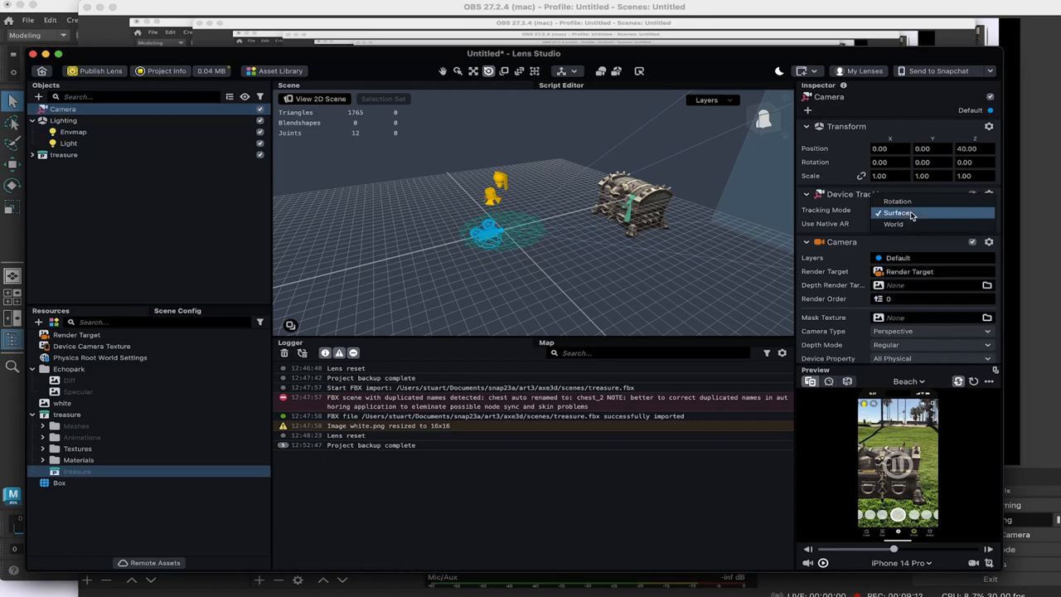
mouse_move(897, 203)
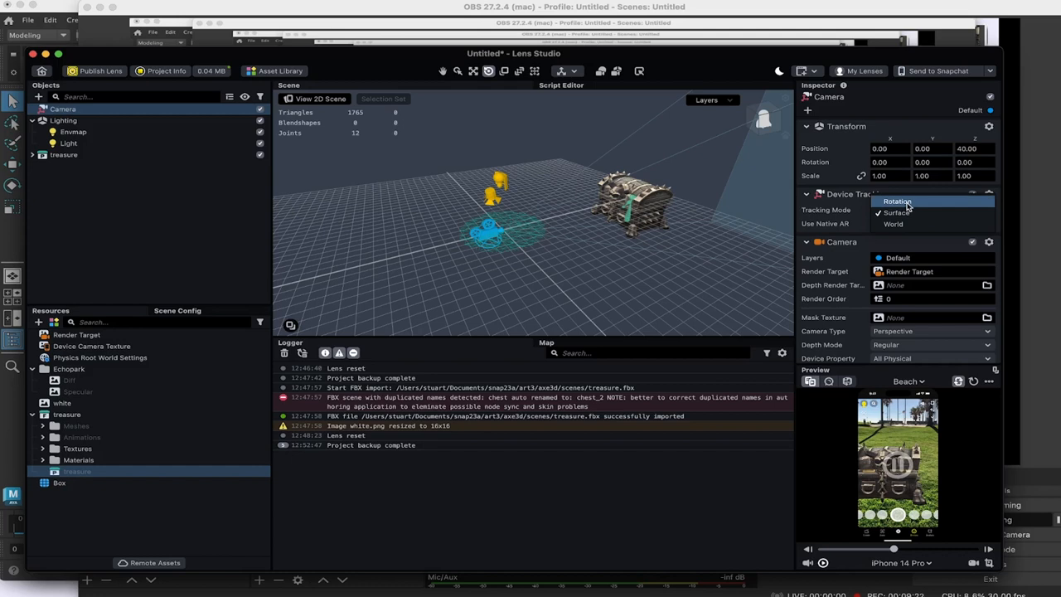
mouse_move(894, 224)
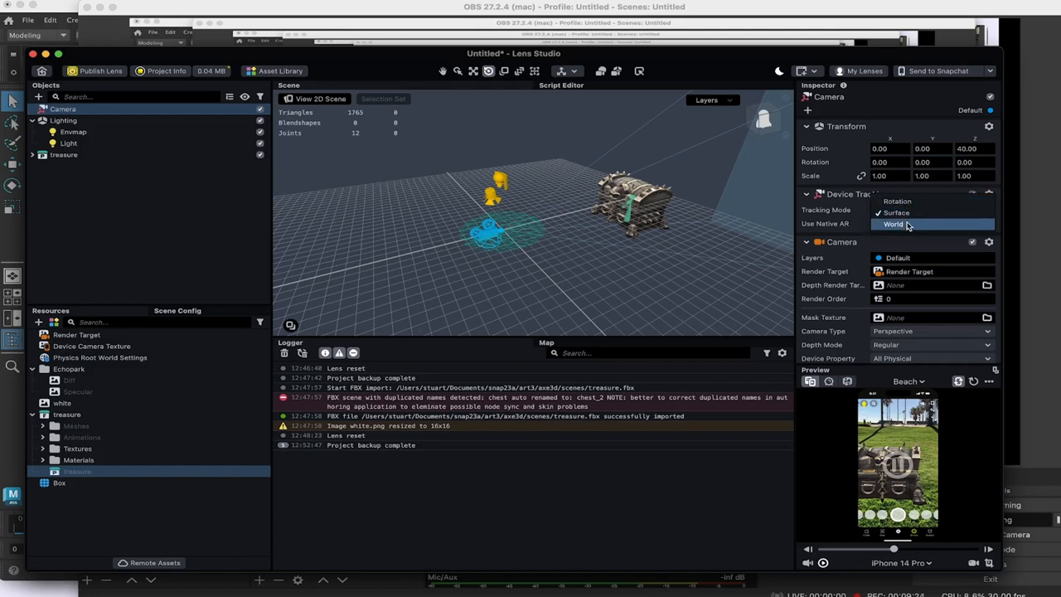
mouse_move(896, 202)
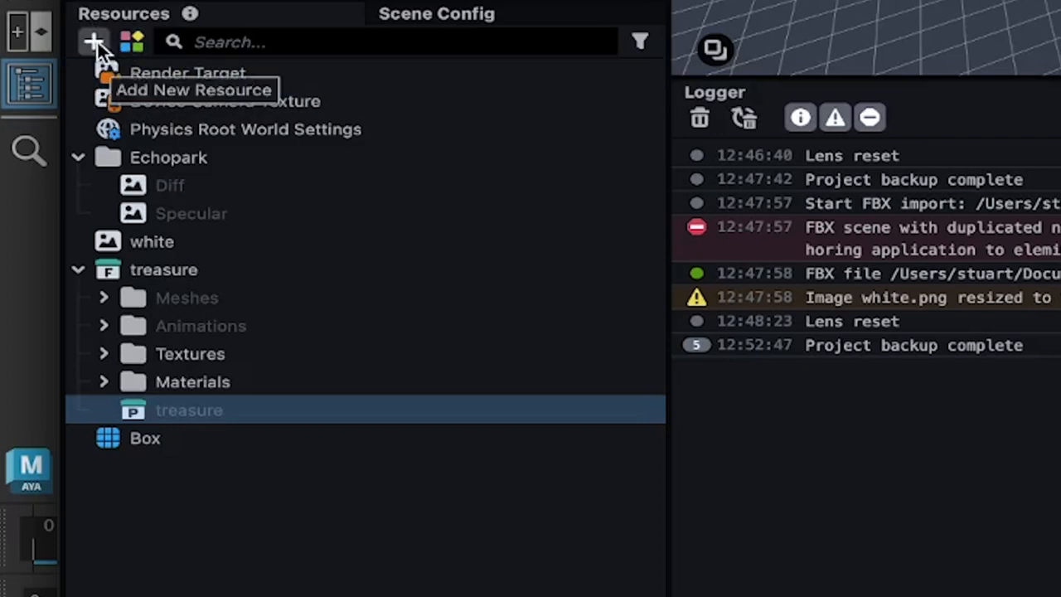
Add a World Mesh resource from the new-resource list filtered by 'wor'.
left_click(93, 41)
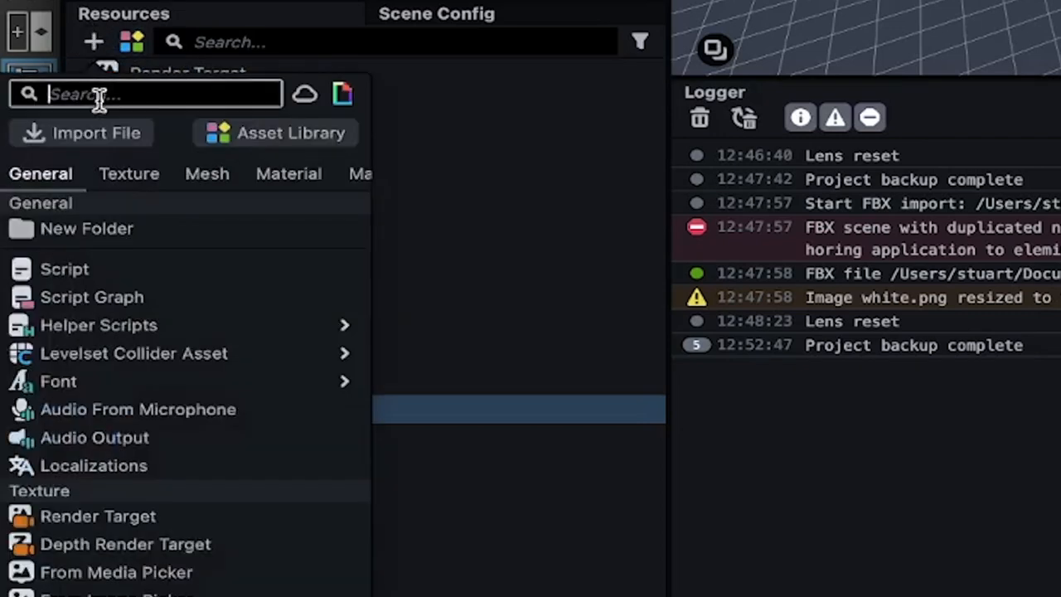
type("wor")
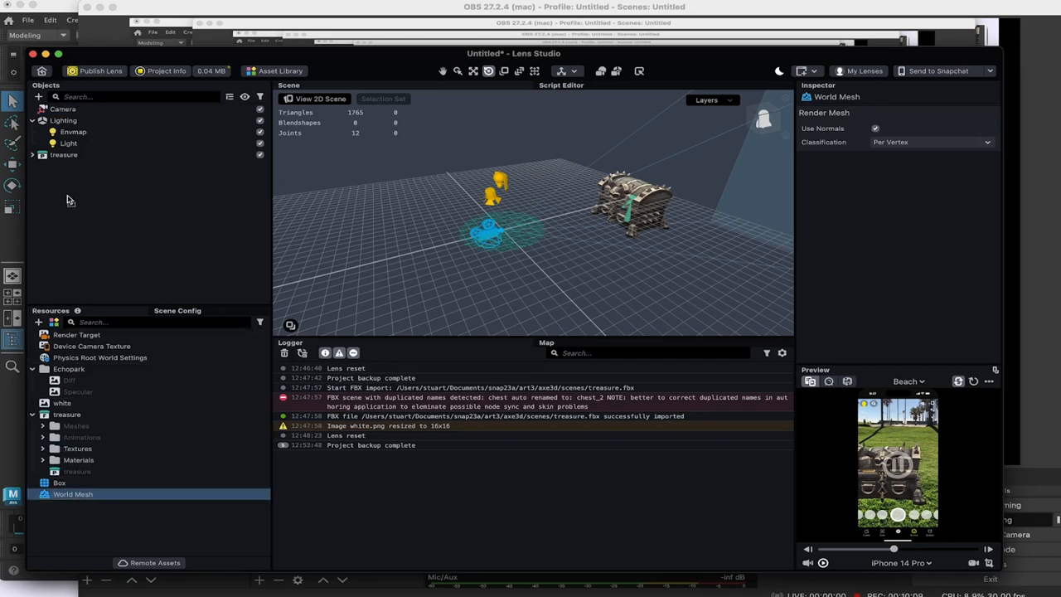
mouse_move(66, 184)
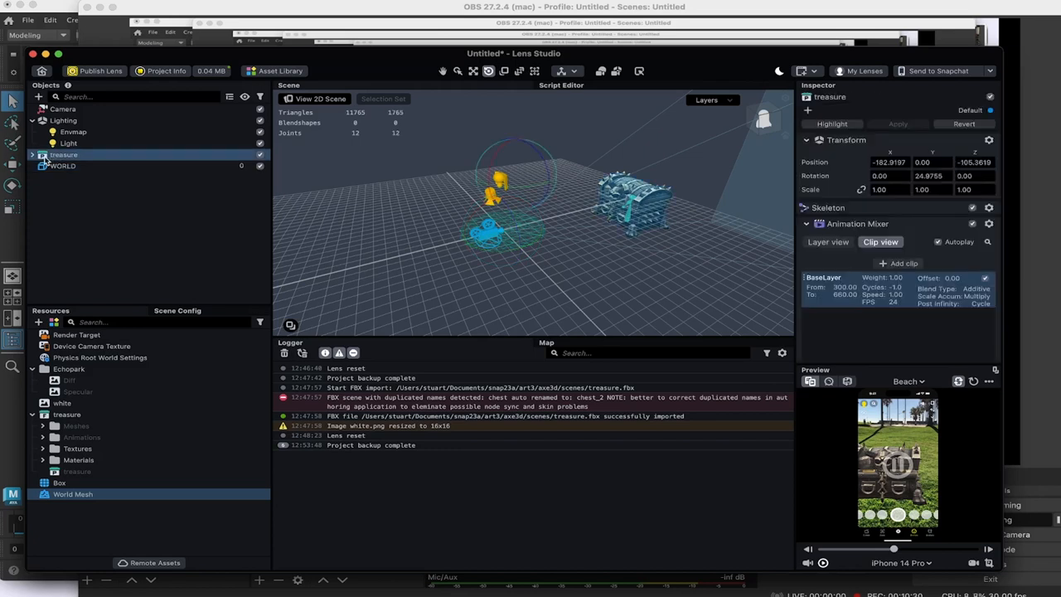
Drag the treasure object onto WORLD so it becomes WORLD's child.
left_click(63, 166)
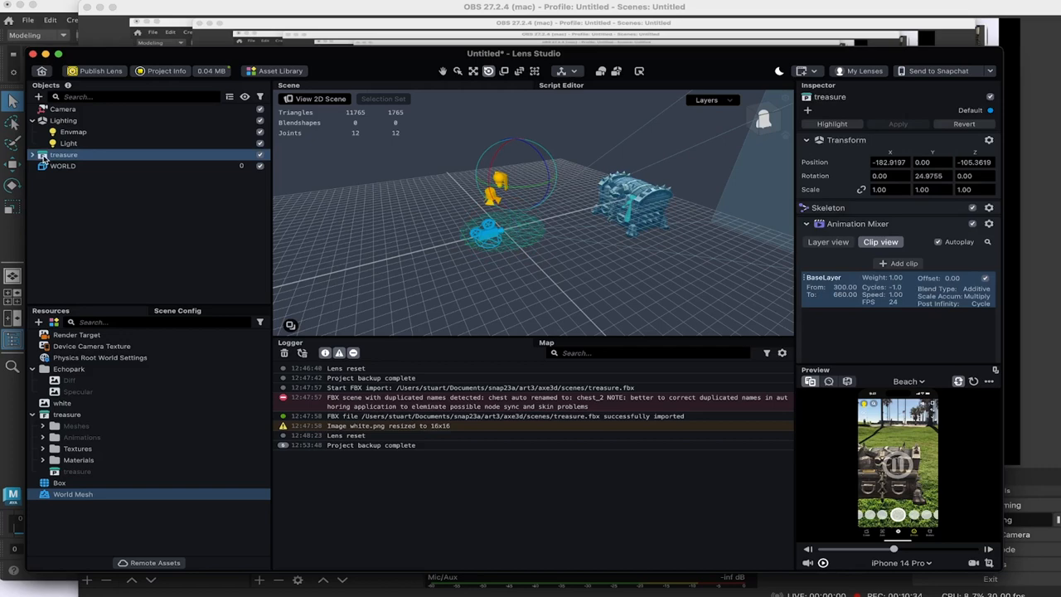
left_click(63, 166)
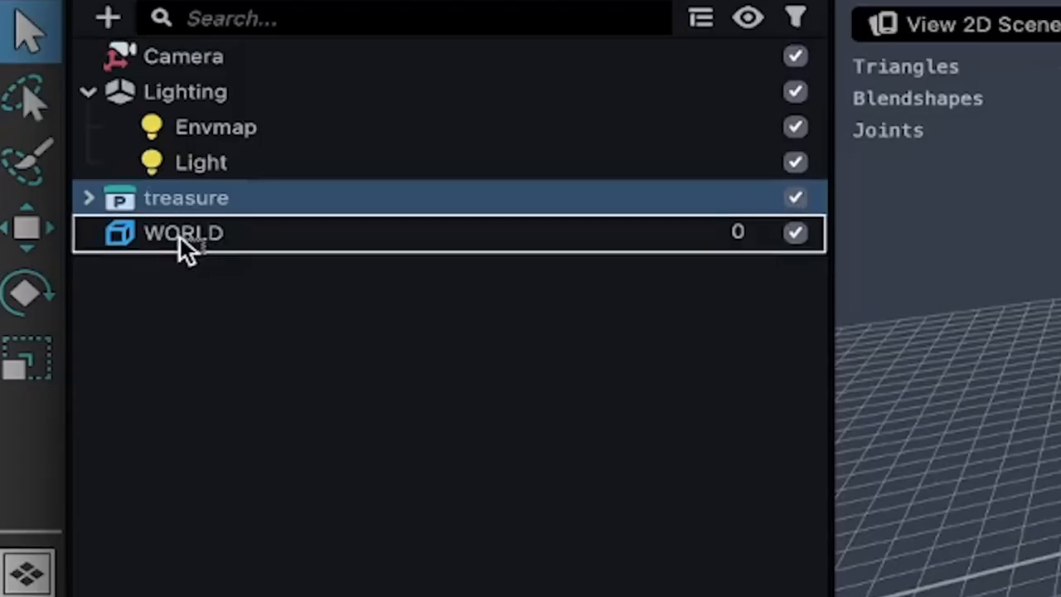
left_click_drag(186, 197, 182, 232)
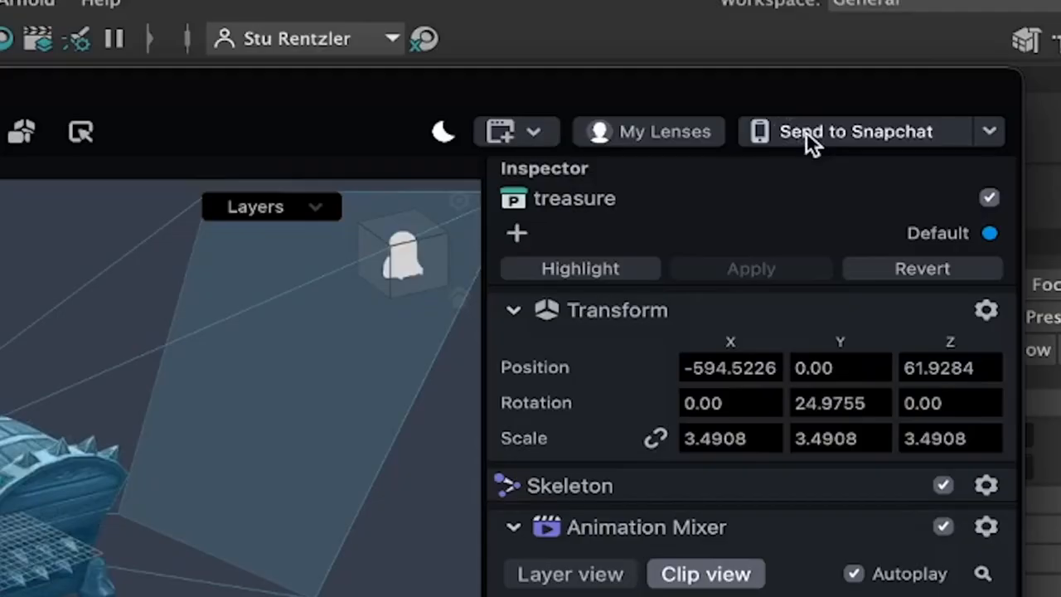
Send the treasure lens to the paired Snapchat device for preview.
left_click(854, 131)
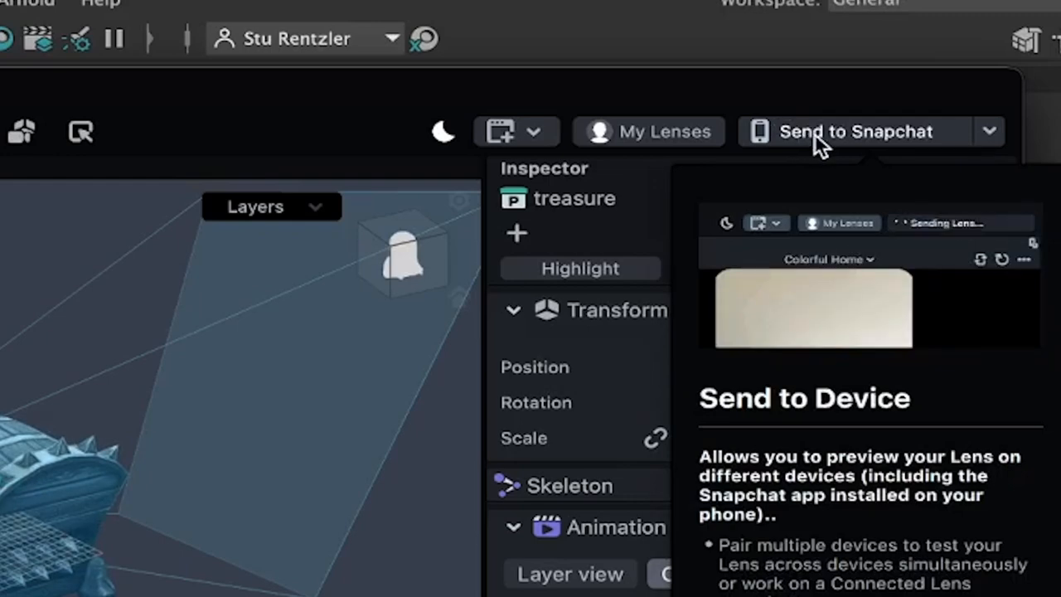
left_click(856, 131)
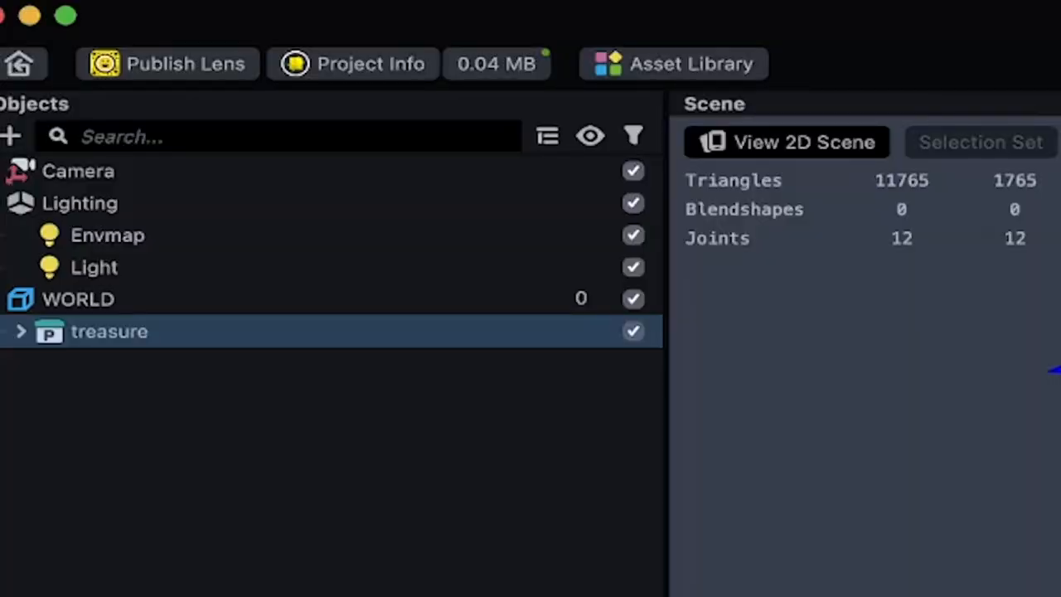
Set the Lens Name to 'Treasure' in Project Info and close the dialog.
left_click(351, 63)
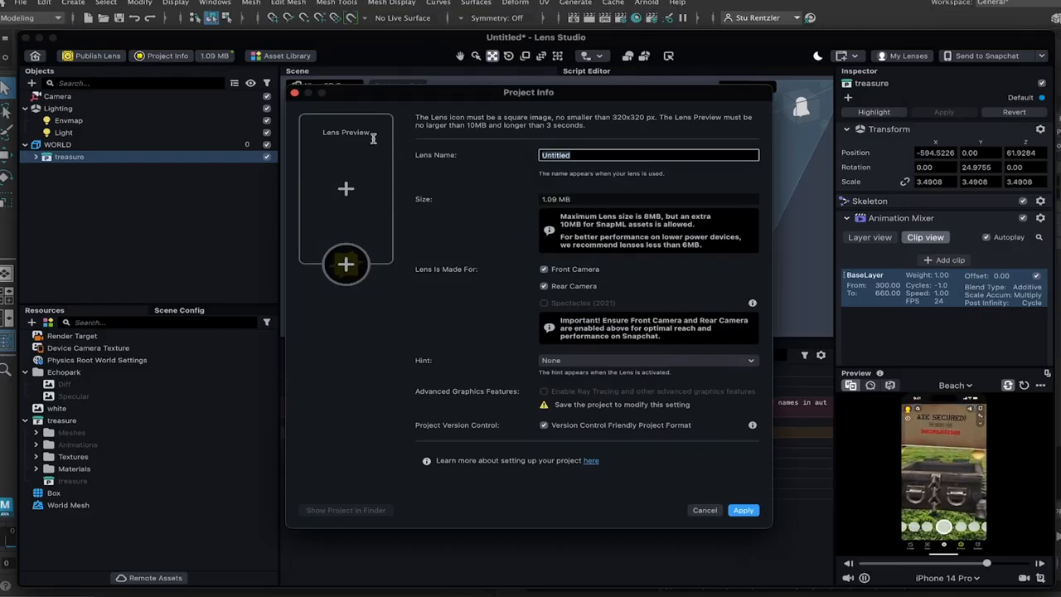
type("Treasure")
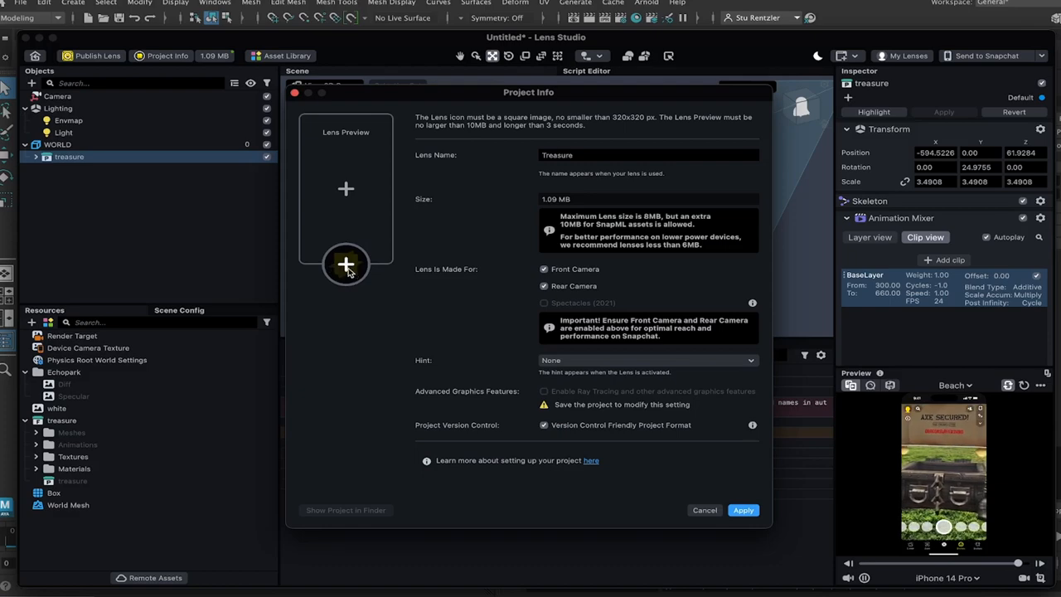
left_click(345, 266)
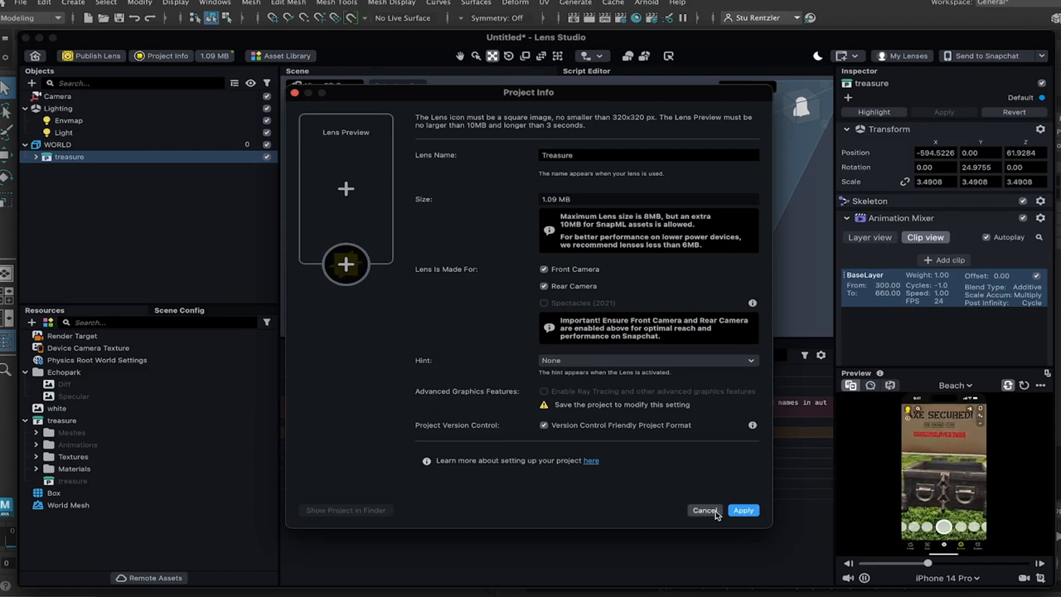
left_click(703, 511)
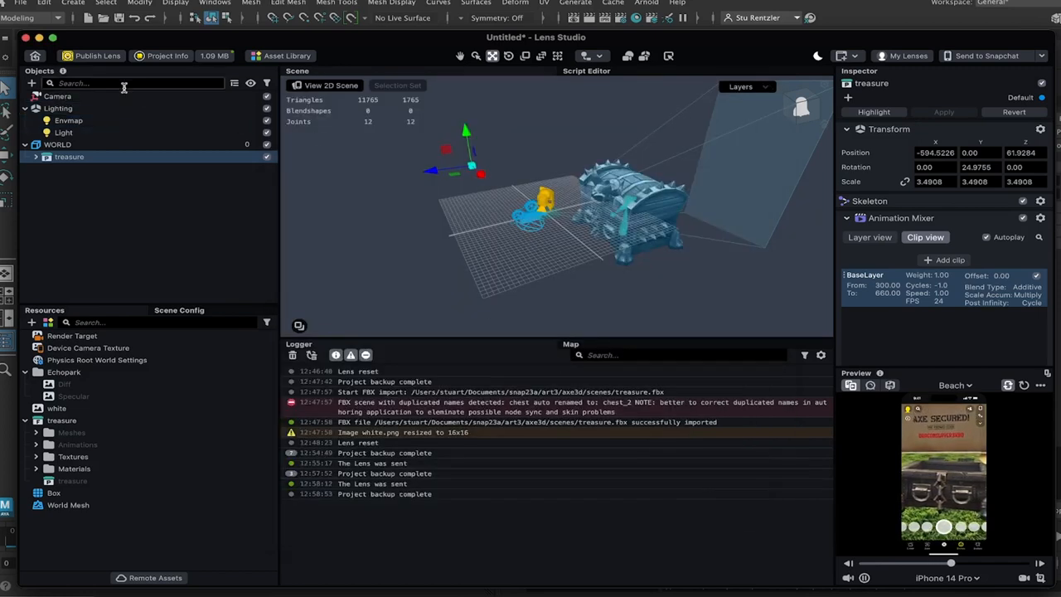